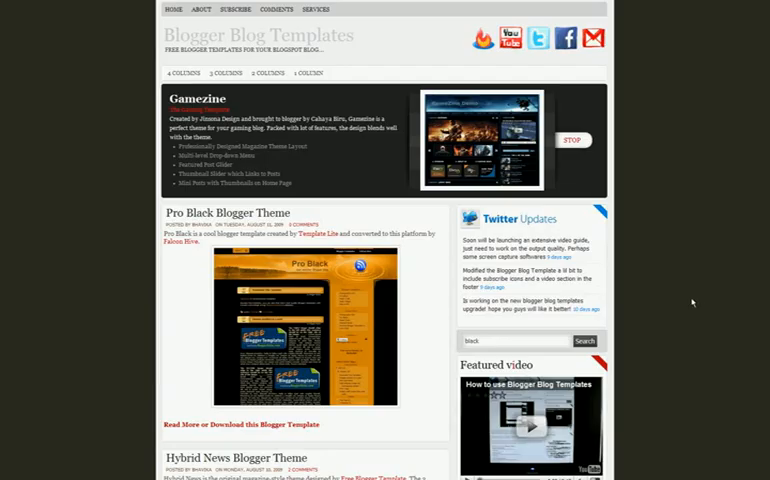
mouse_move(200, 55)
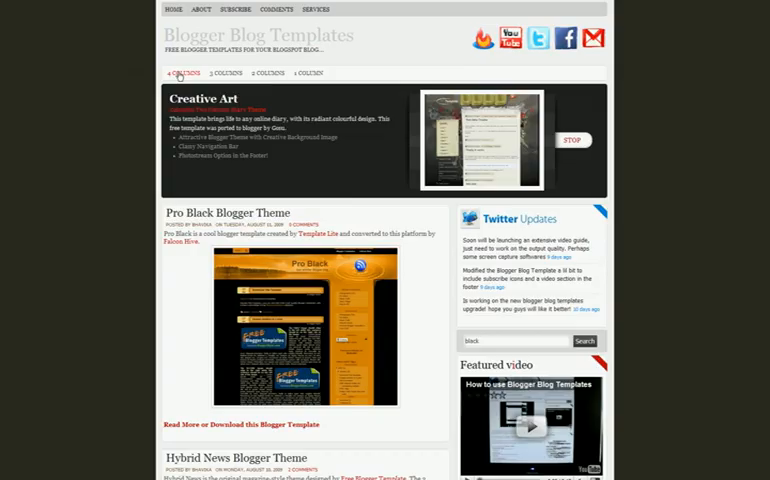
Browse the column menus and open the Two Column Blogger Templates category.
click(226, 72)
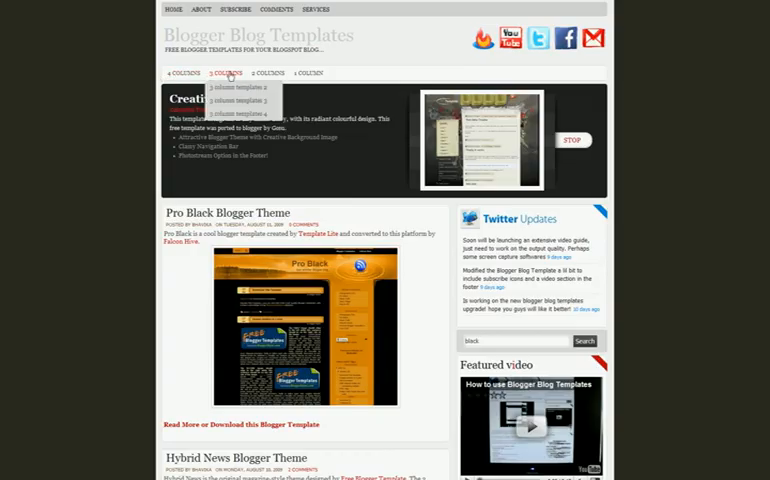
click(309, 72)
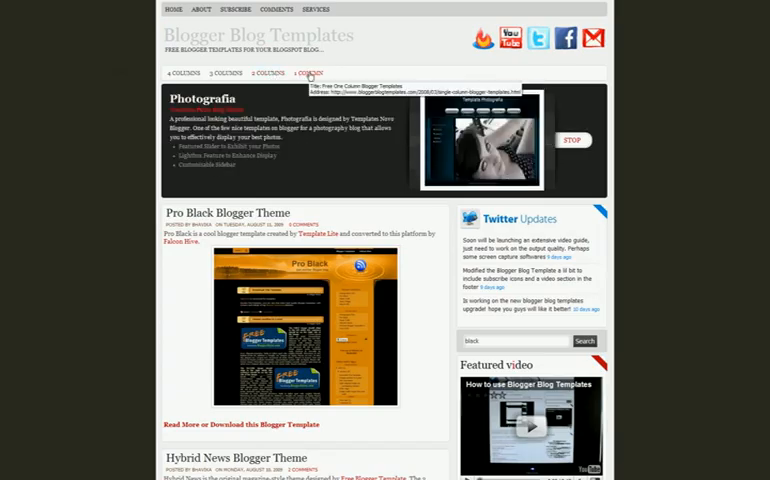
click(266, 72)
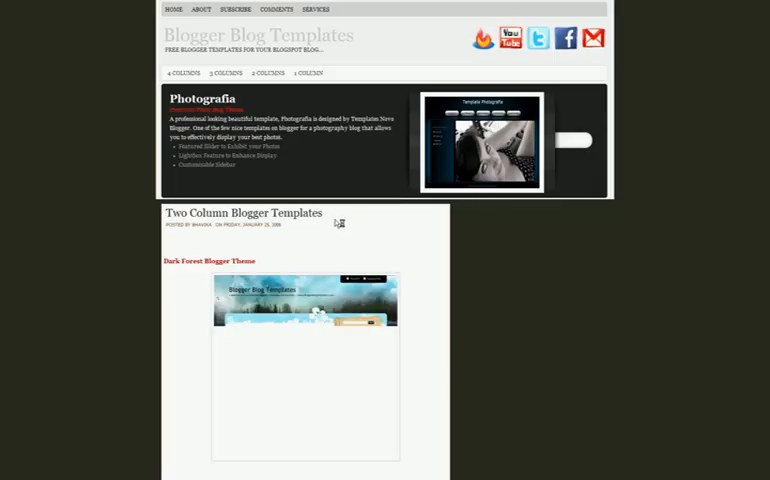
Scroll down the two-column template list and back up toward Dark Forest.
scroll(down, 3)
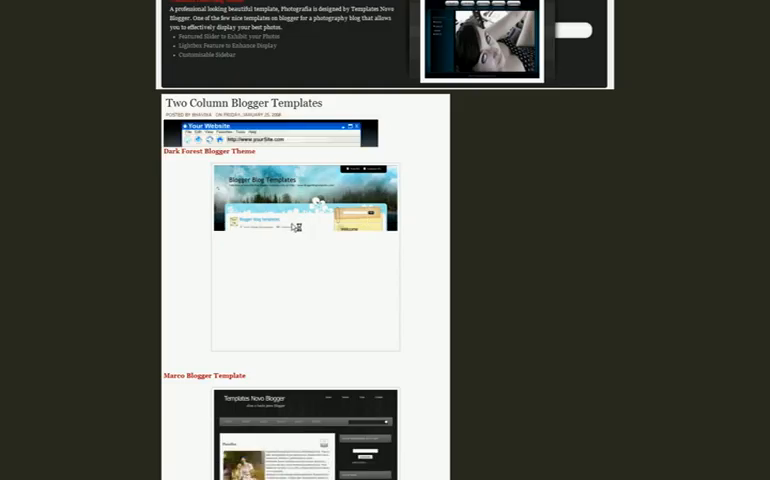
scroll(down, 3)
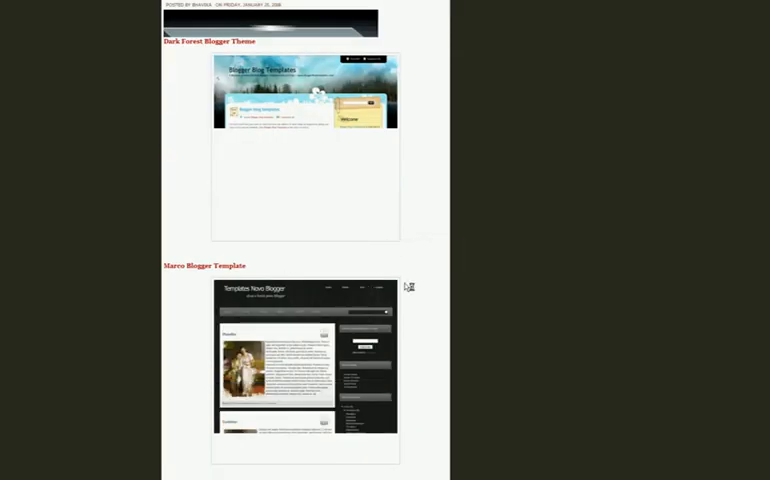
scroll(down, 3)
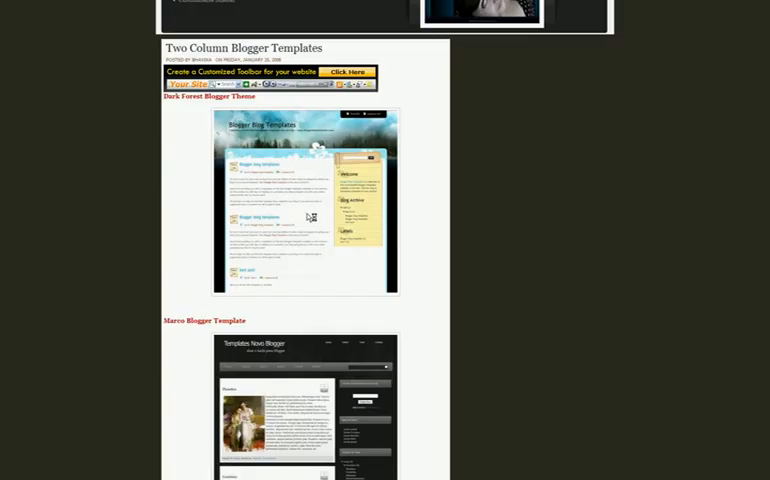
scroll(up, 3)
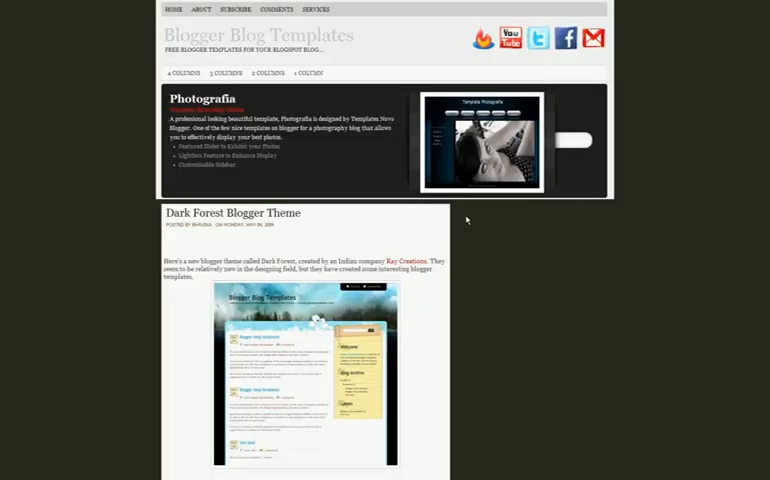
Scroll down the Dark Forest post to the Tag Cloud's Green and White tag.
scroll(down, 3)
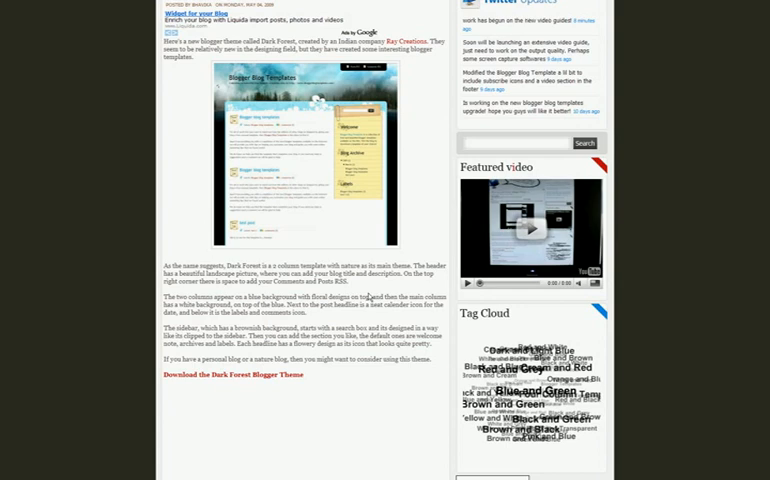
scroll(down, 3)
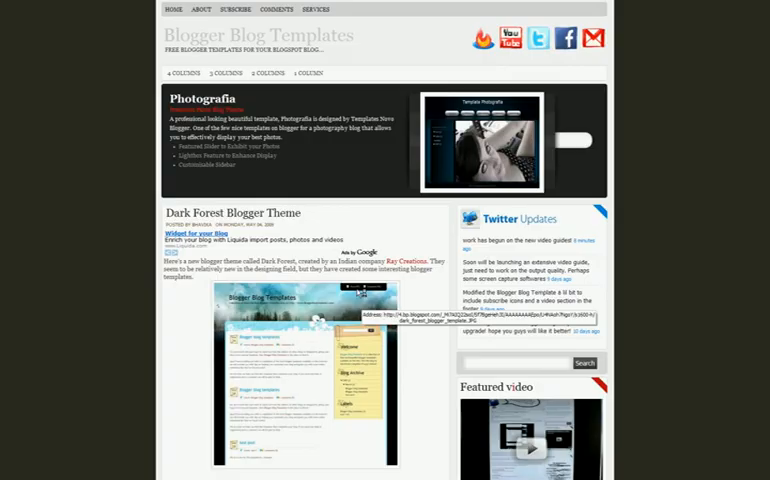
scroll(down, 3)
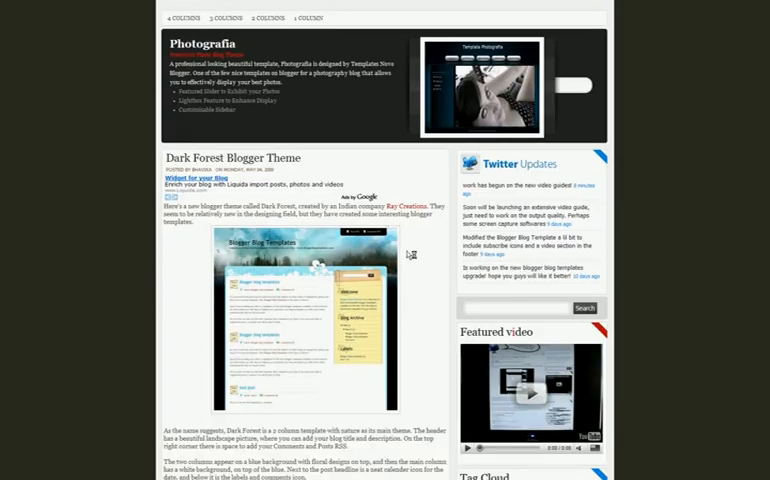
scroll(down, 3)
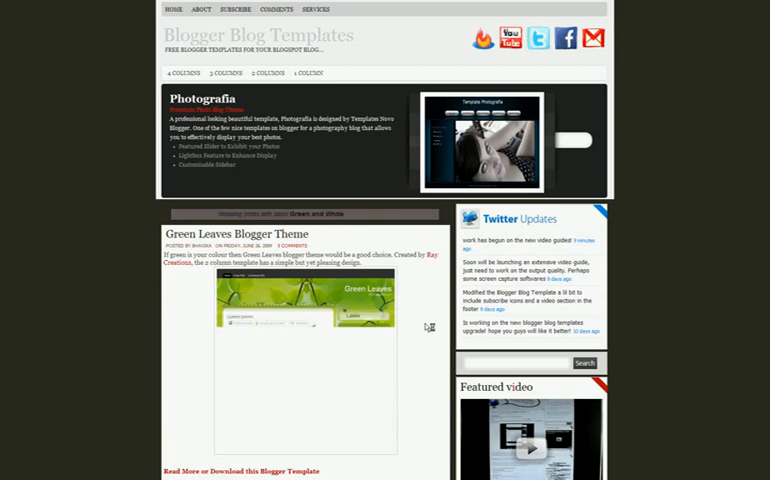
Scroll the Green and White results down to the Ayumi template, then back up.
scroll(down, 3)
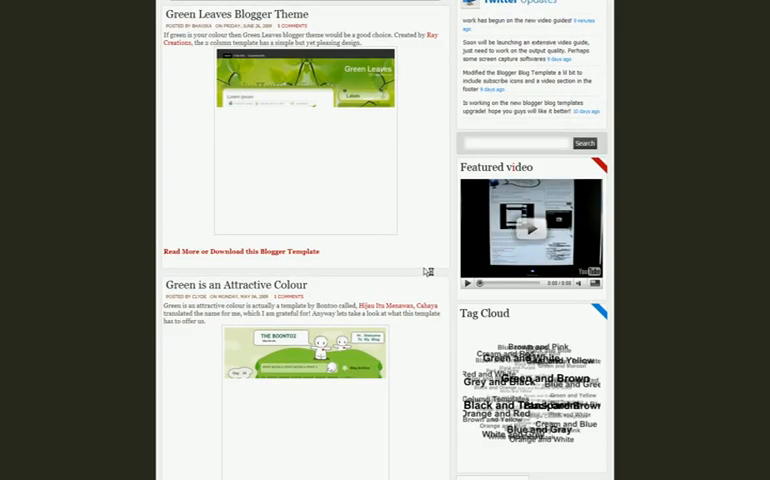
scroll(down, 3)
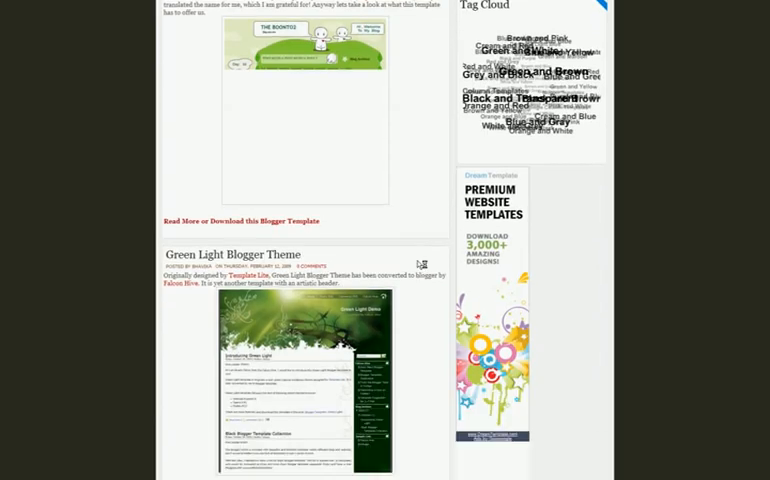
scroll(down, 3)
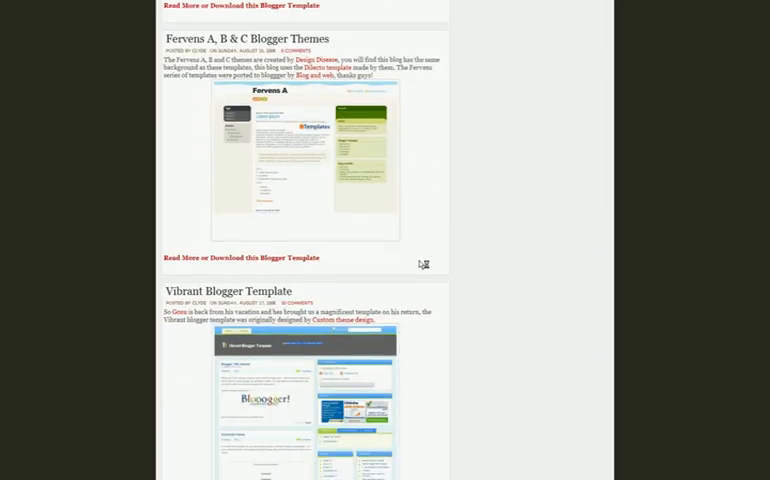
scroll(down, 3)
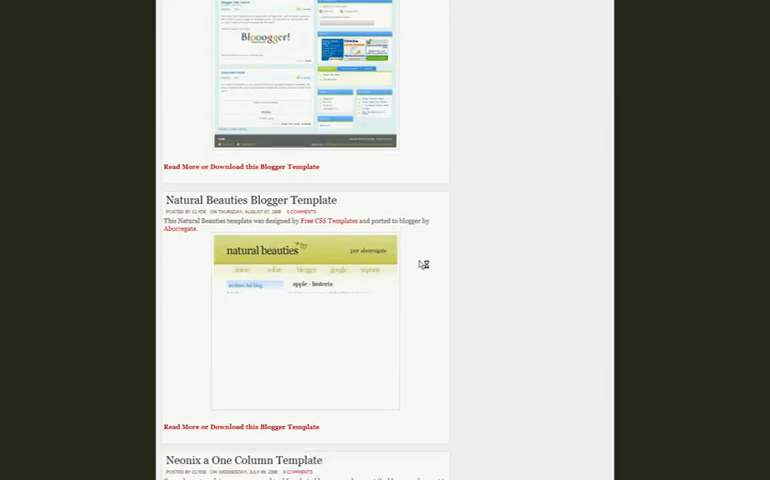
scroll(down, 3)
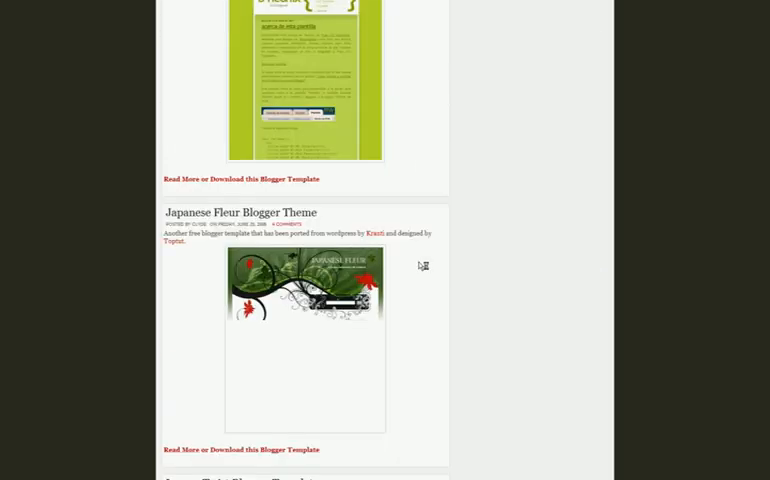
scroll(down, 3)
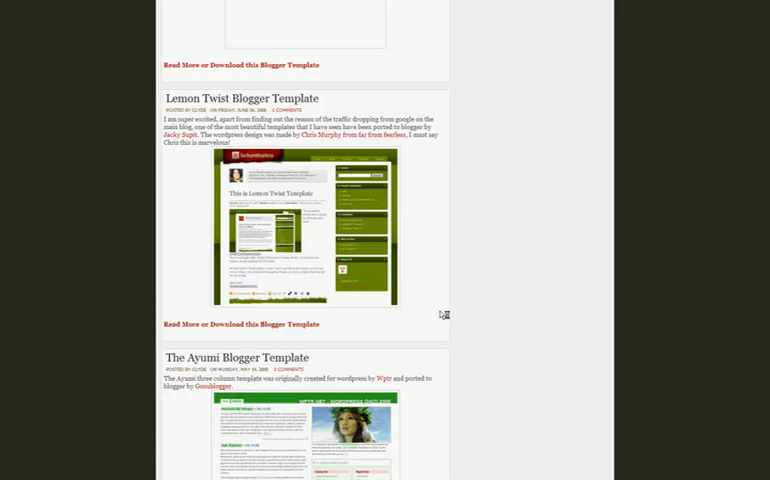
scroll(up, 3)
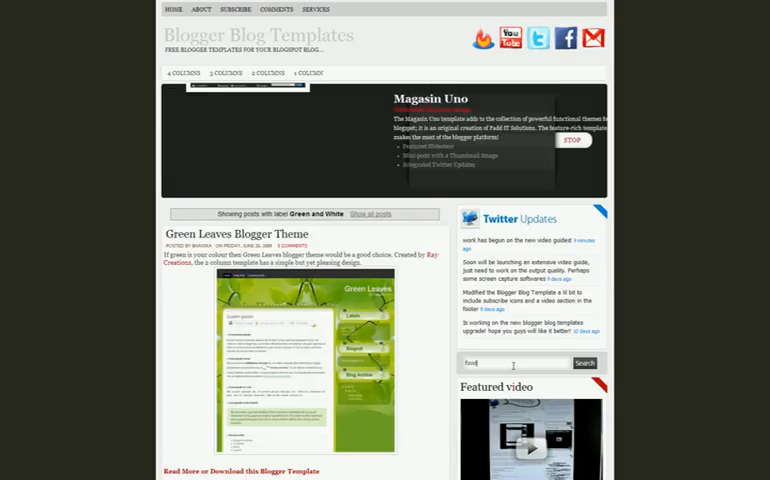
Run the sidebar search for 'food' and switch away from the window.
click(585, 362)
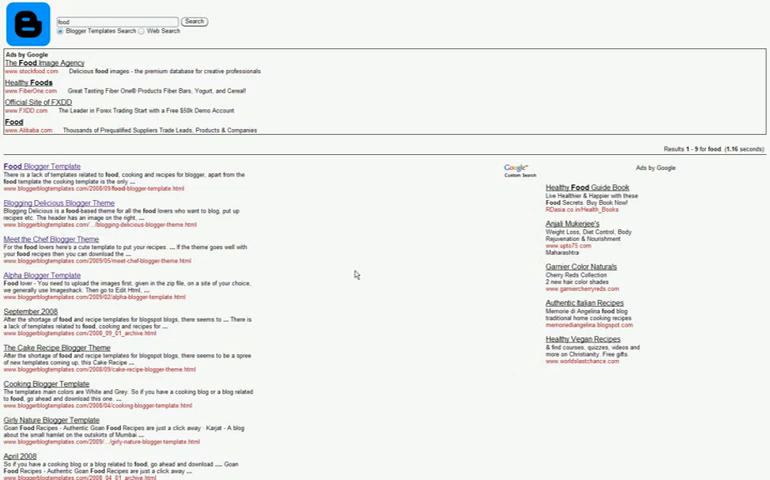
key(alt+tab)
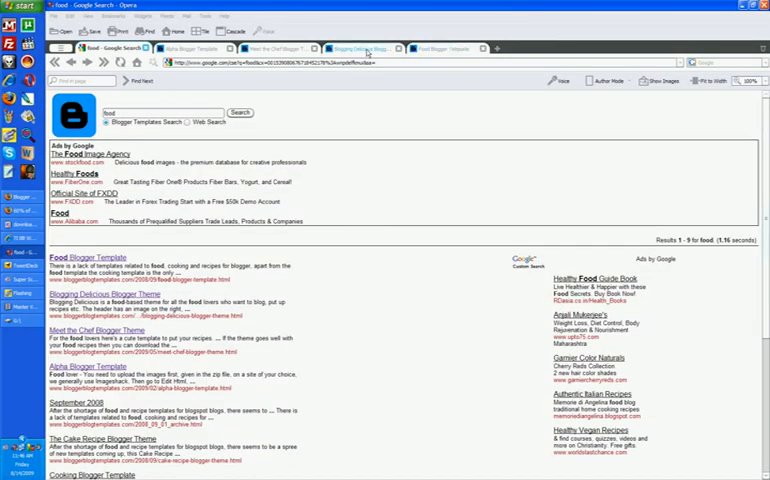
Switch to the Blogging Delicious Blogger Theme tab and scroll down its post.
click(365, 48)
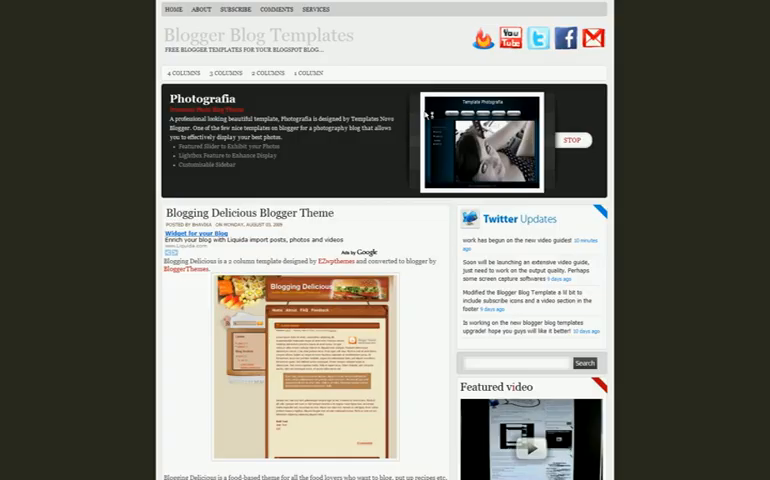
scroll(down, 3)
text(art)
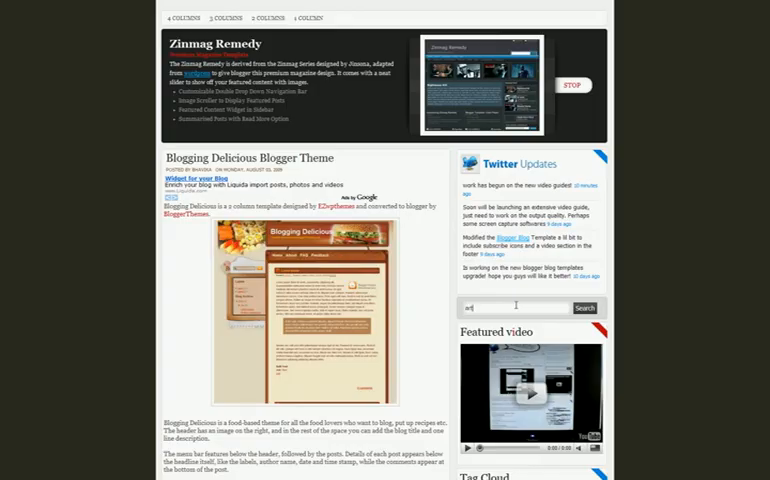
Search the site for 'music' and open the Gramophonica Blogger Theme result.
click(585, 307)
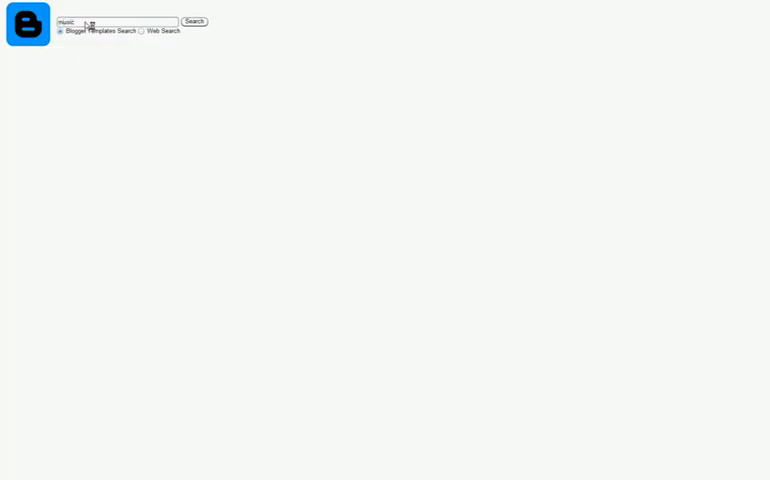
click(196, 21)
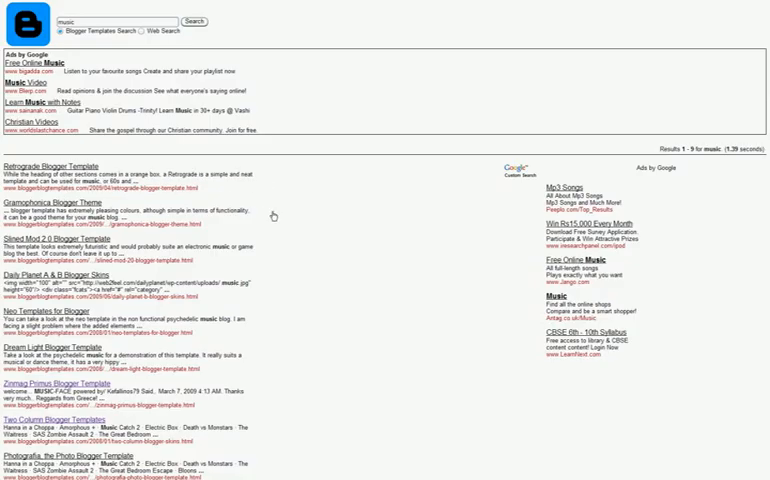
click(64, 203)
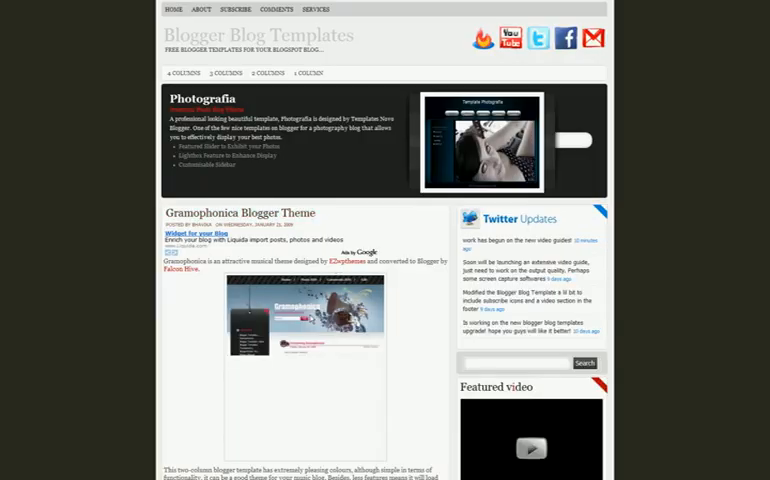